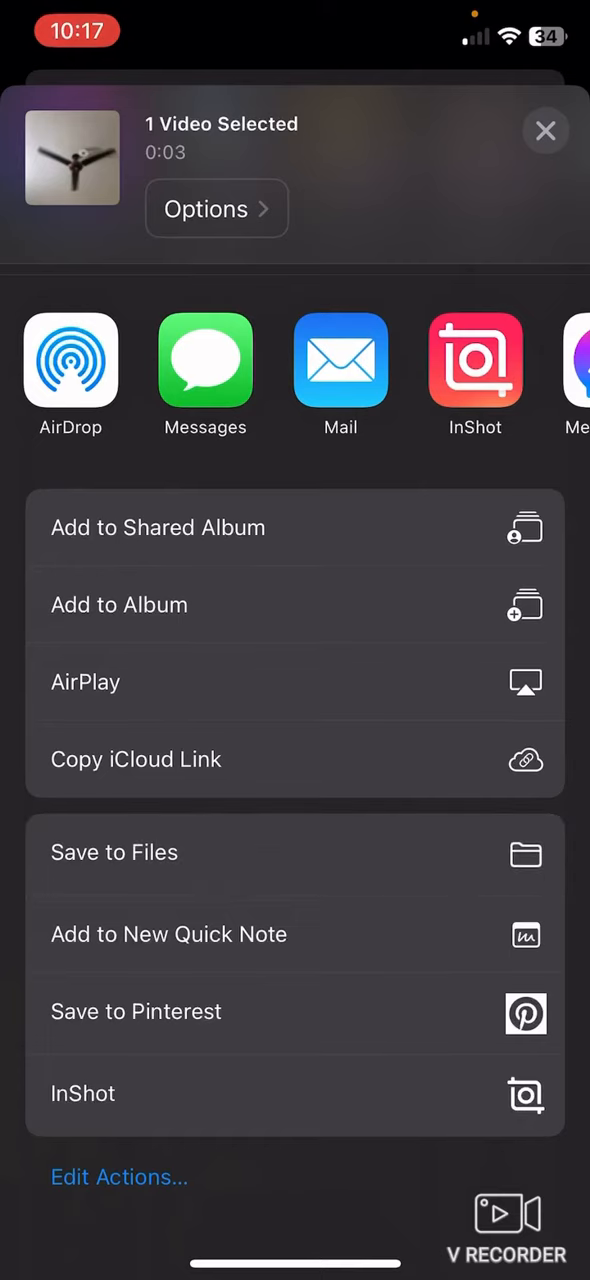
Choose Save to Files with iCloud Drive and rename the video from IMG_0008 to 'Fan'.
click(114, 852)
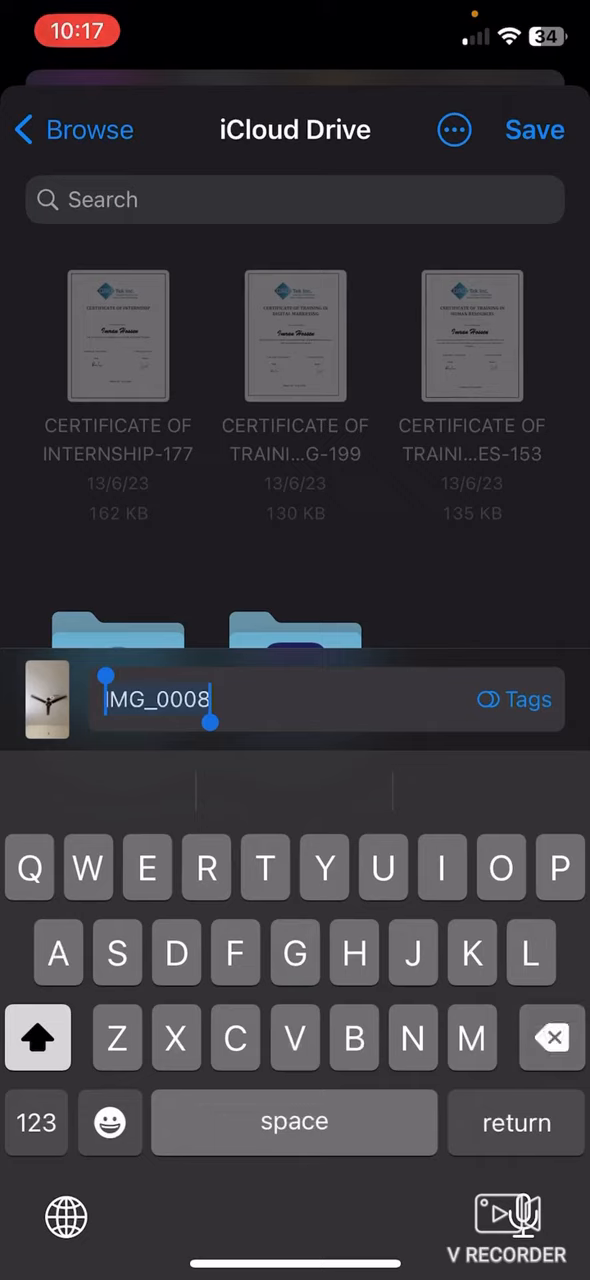
key(backspace)
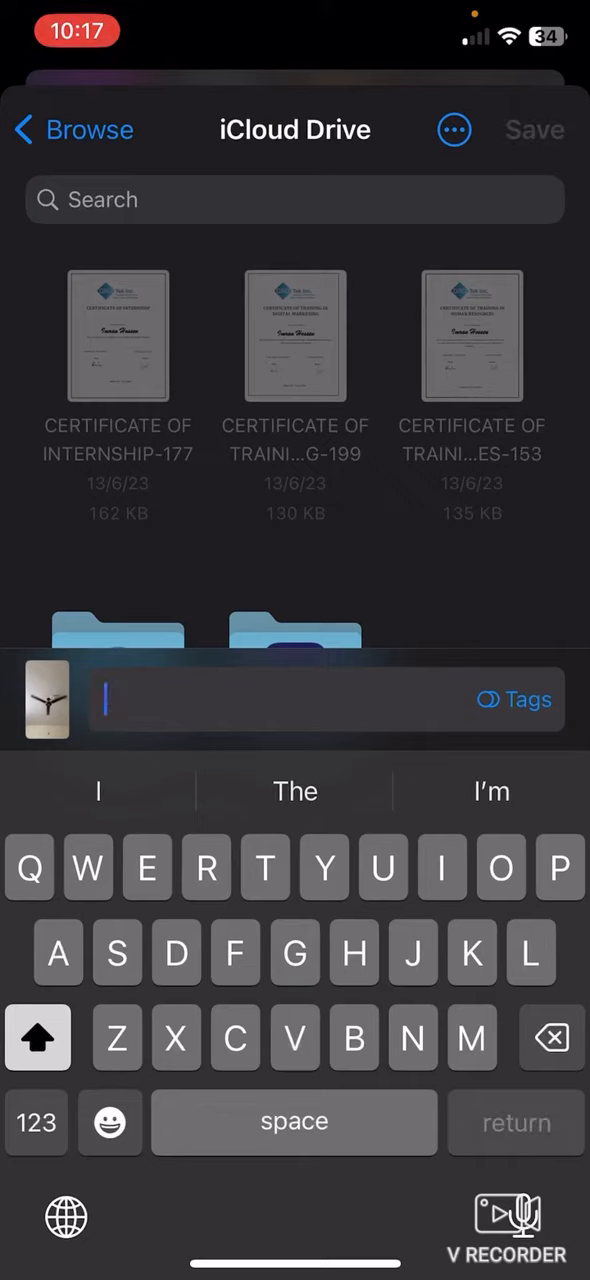
text(Fan)
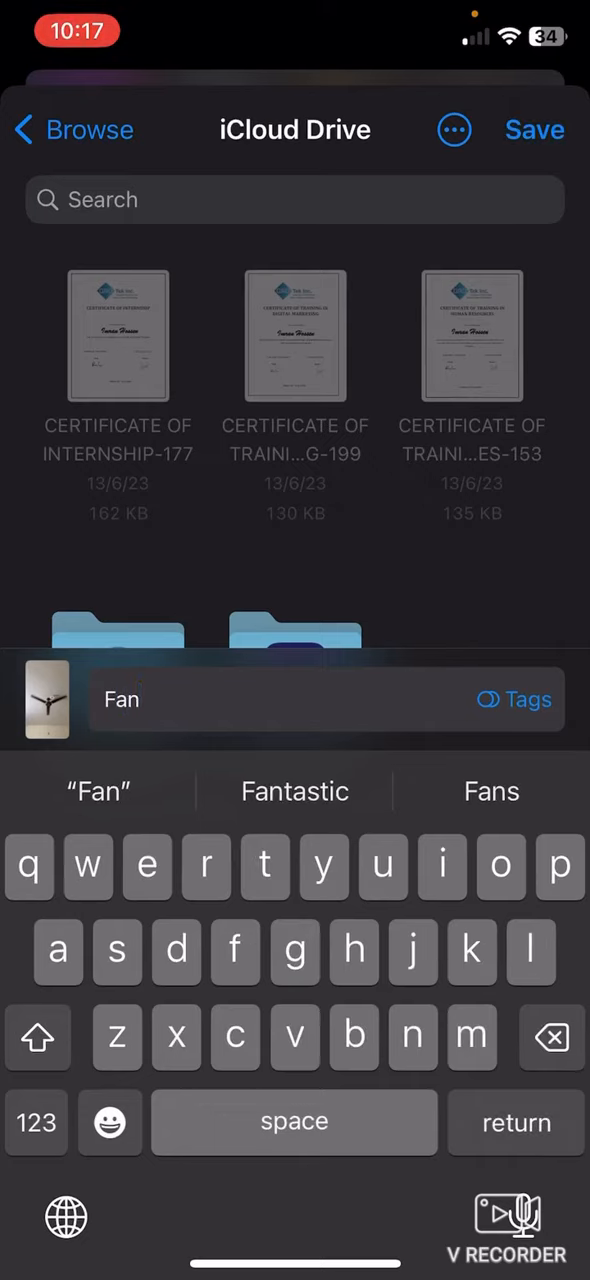